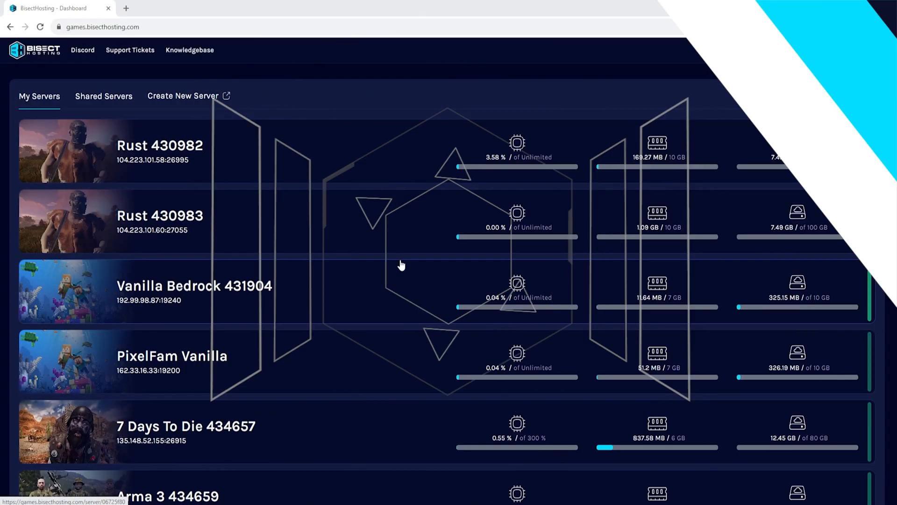
Step: Scroll the My Servers list down to reach the Terraria server card
scroll("down", 3)
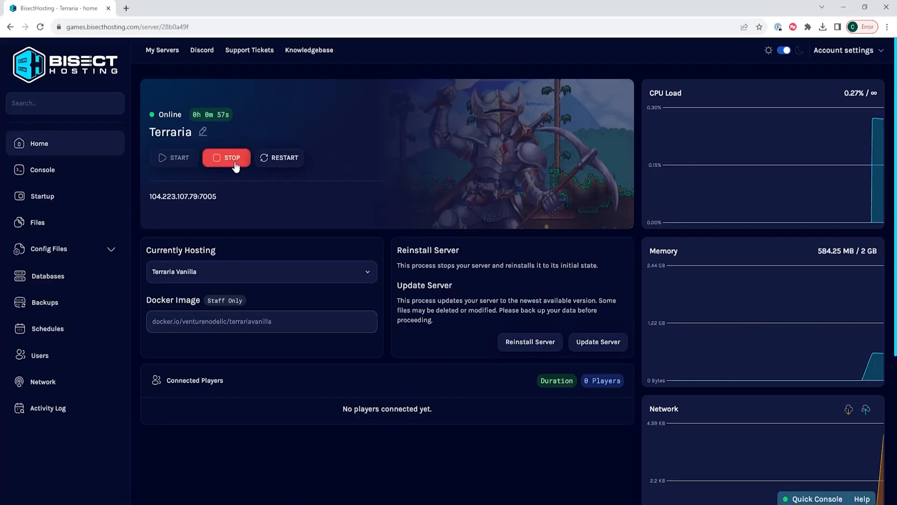
Step: Stop the running Terraria server and expand its Config Files list in the sidebar
left_click(227, 157)
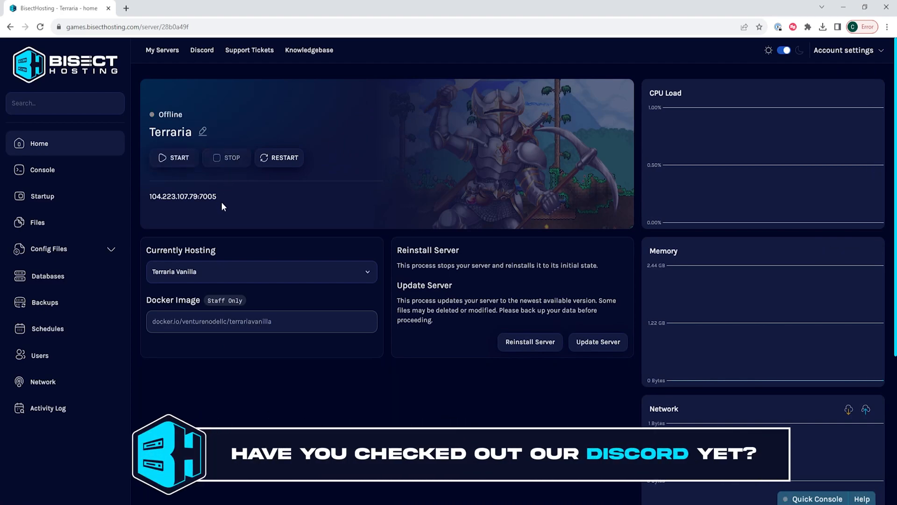
mouse_move(225, 220)
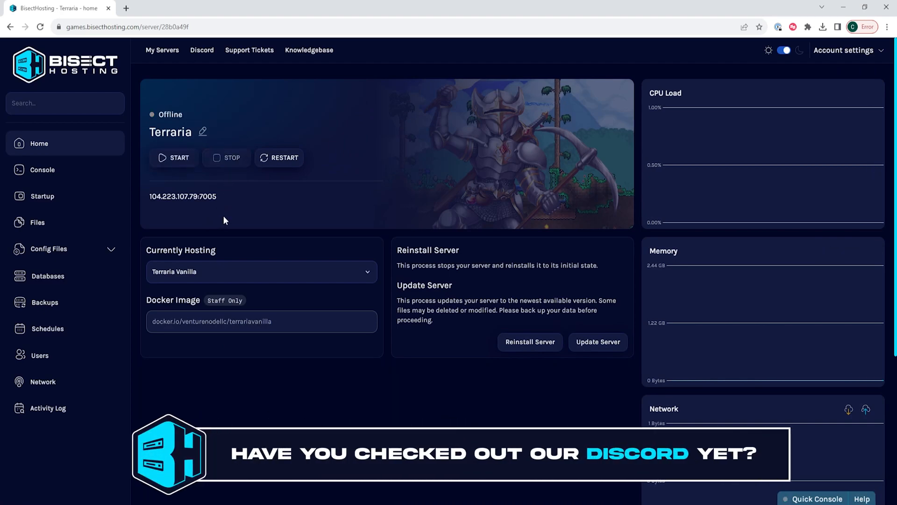
left_click(48, 249)
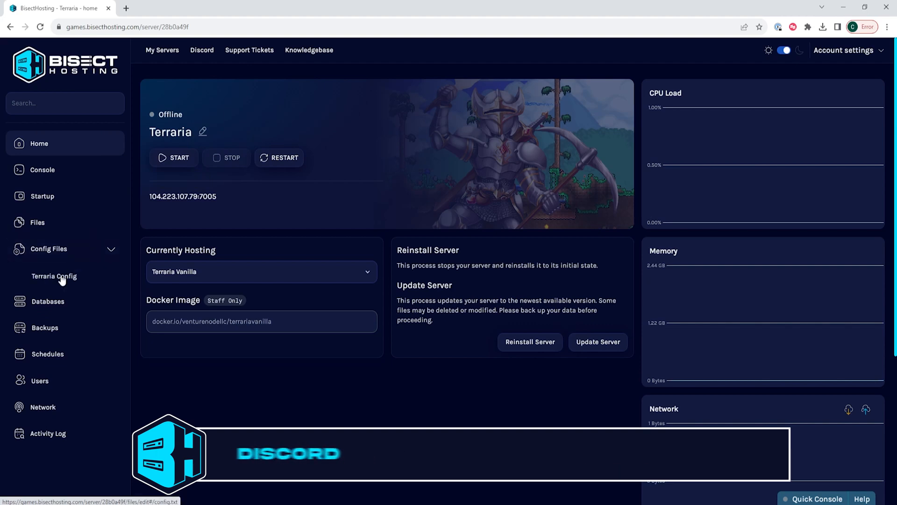
Step: In Terraria Config, replace the world file and world name with NewWorld
left_click(55, 276)
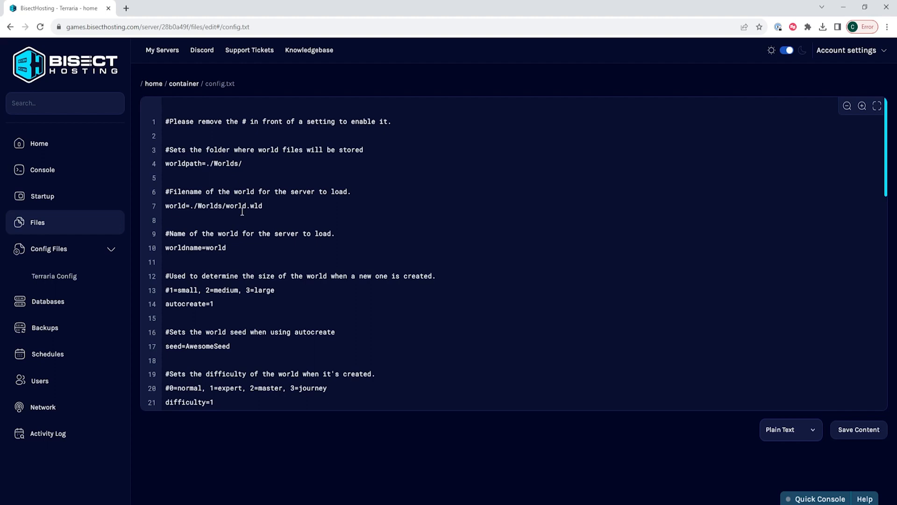
double_click(235, 206)
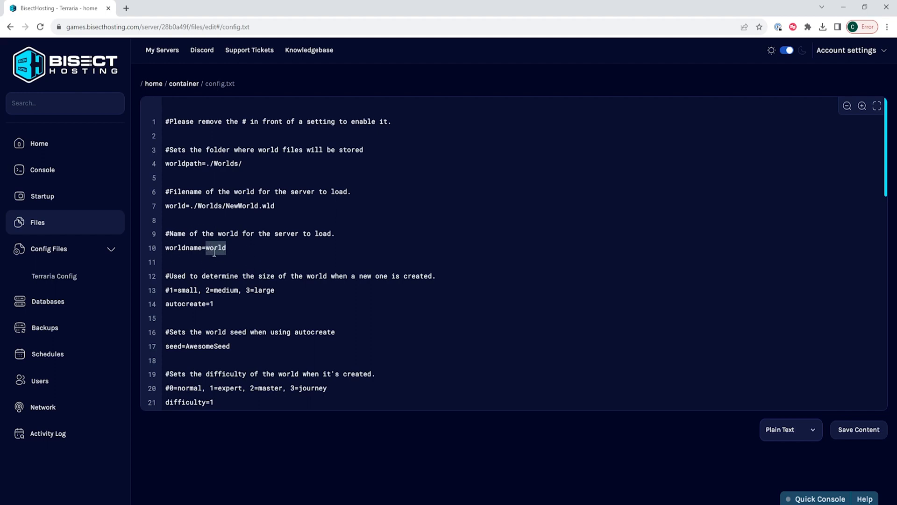
mouse_move(293, 266)
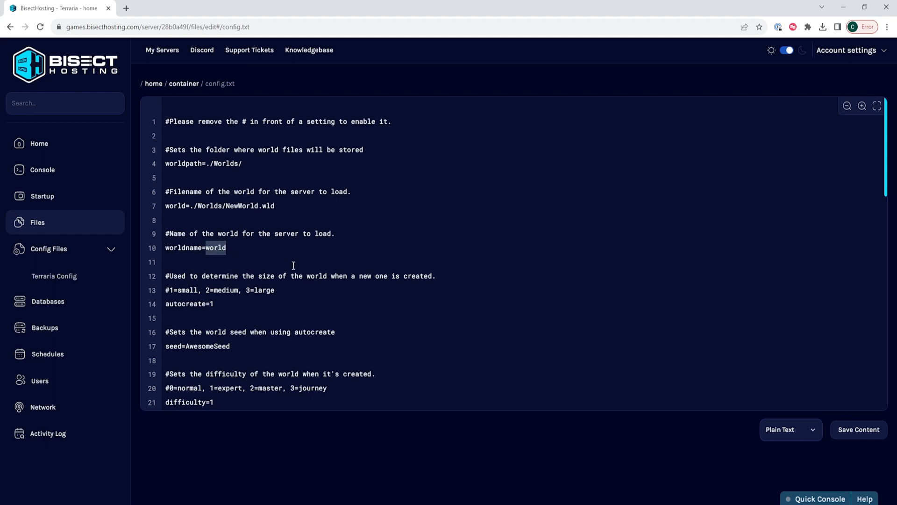
type("NewWorld")
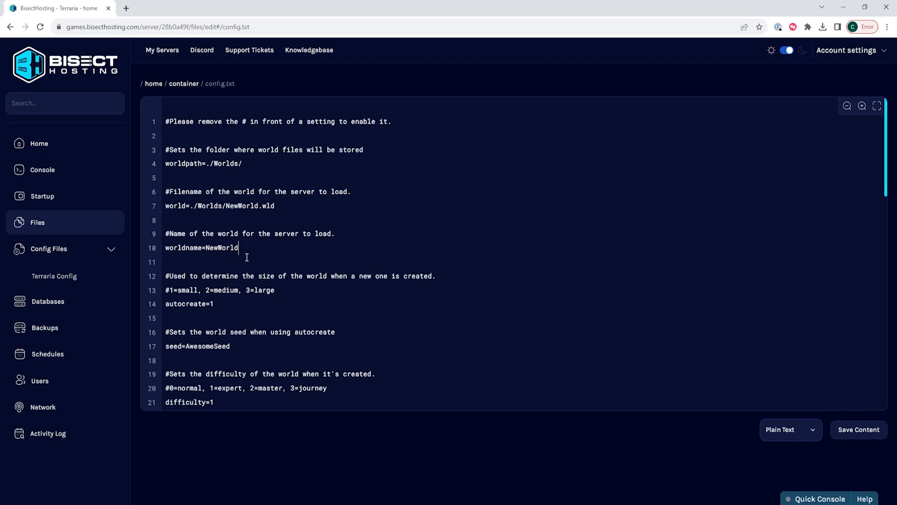
Step: Change difficulty=1 to difficulty=2 (master) on line 21 of config.txt
scroll("down", 3)
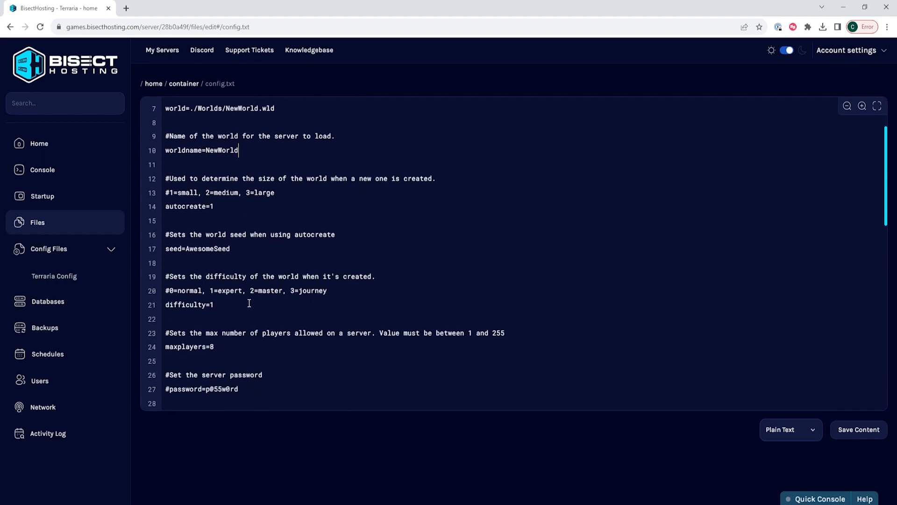
left_click(175, 304)
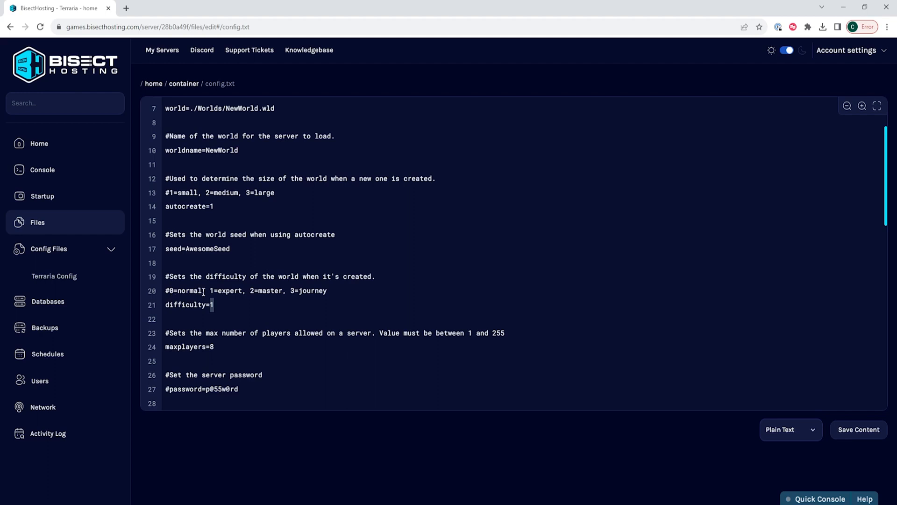
mouse_move(256, 299)
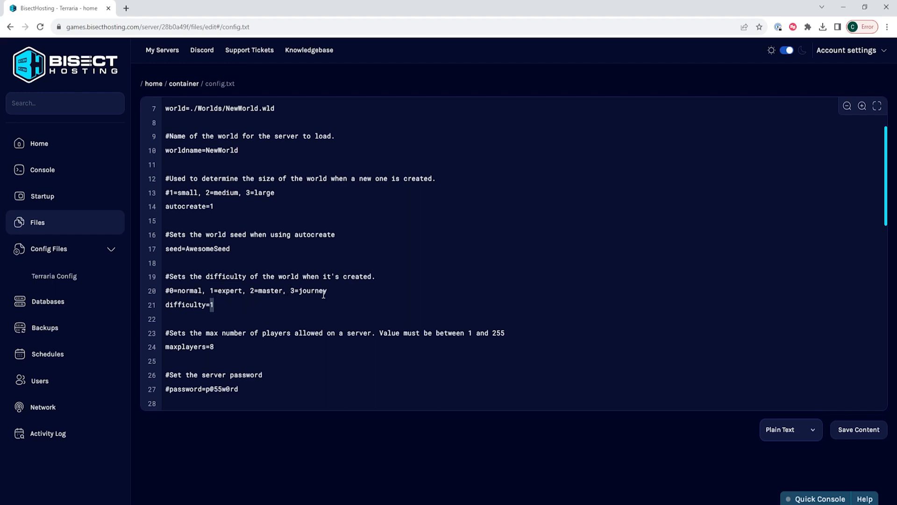
type("2")
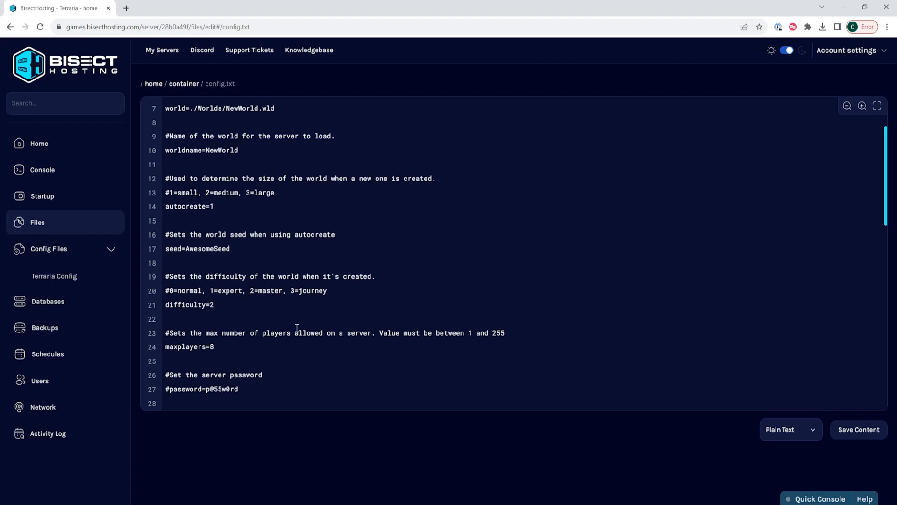
left_click(215, 305)
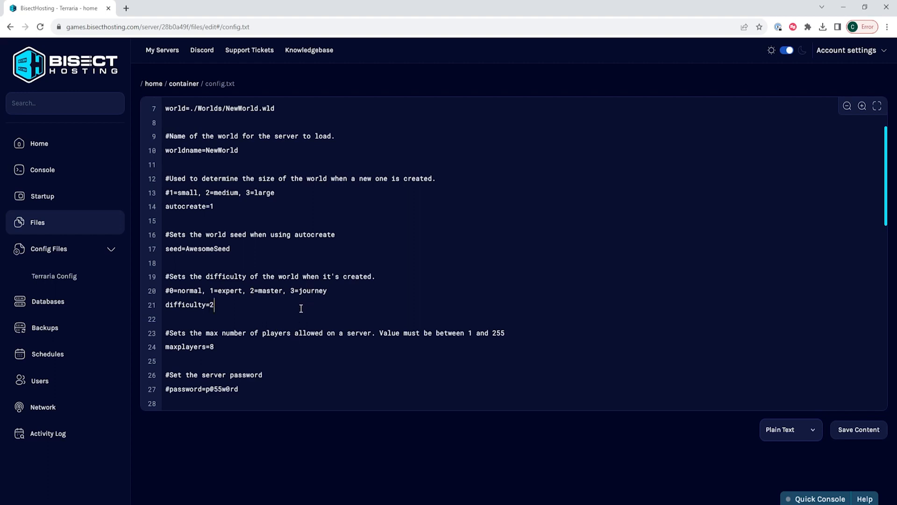
mouse_move(687, 423)
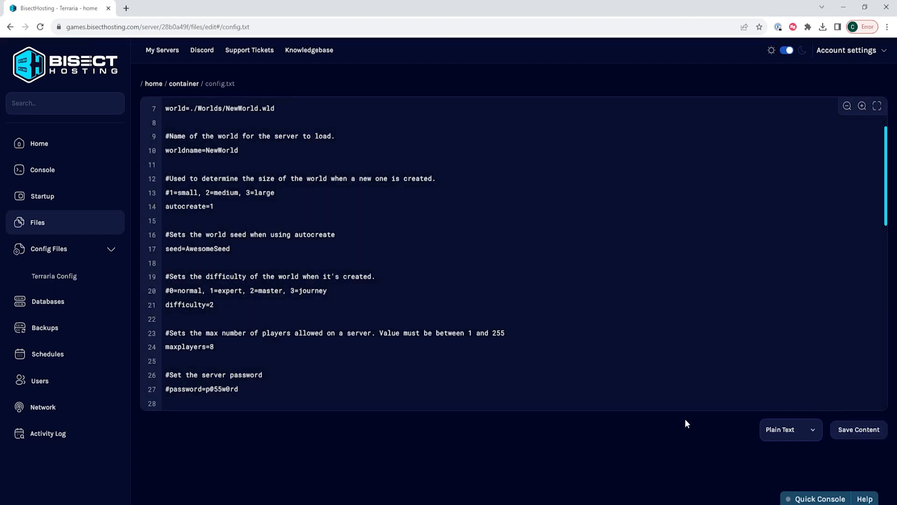
Step: Save the edited config.txt and start the Terraria server again from Home
left_click(39, 144)
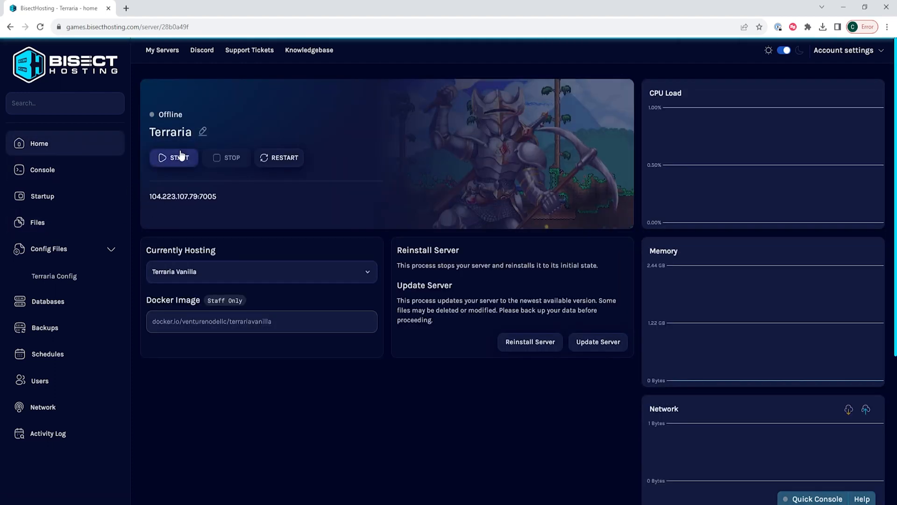
left_click(174, 157)
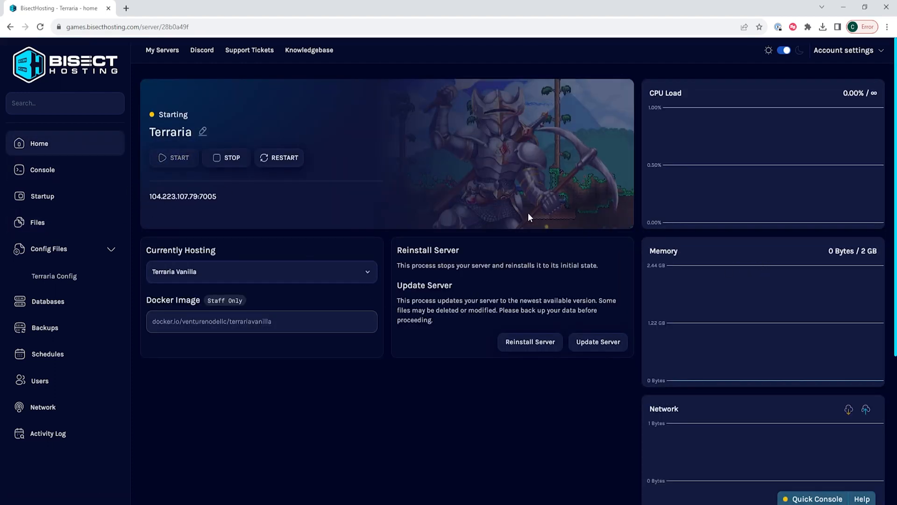